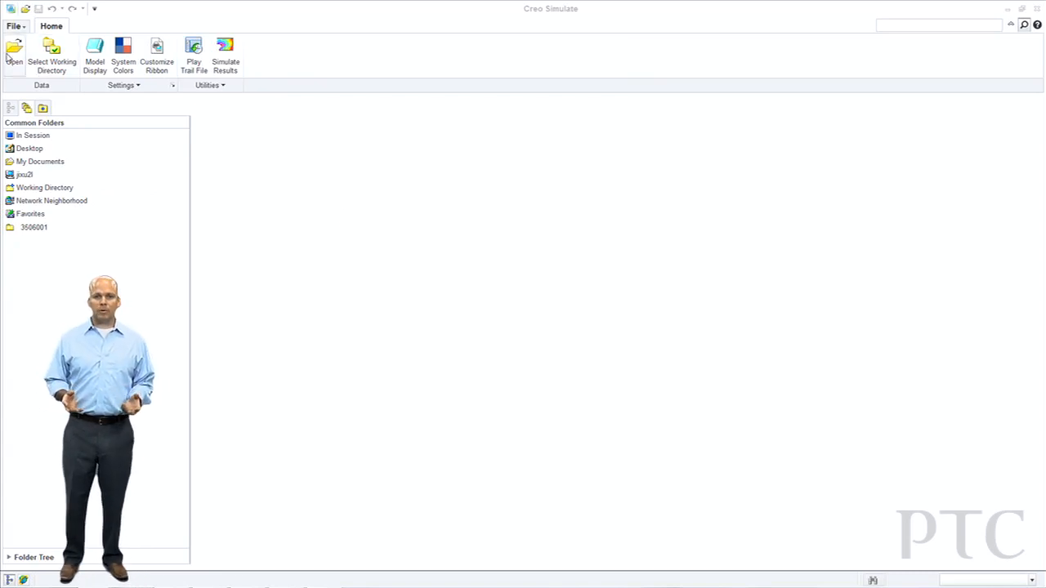
Open the knuckle.prt part file in Creo Simulate.
left_click(13, 52)
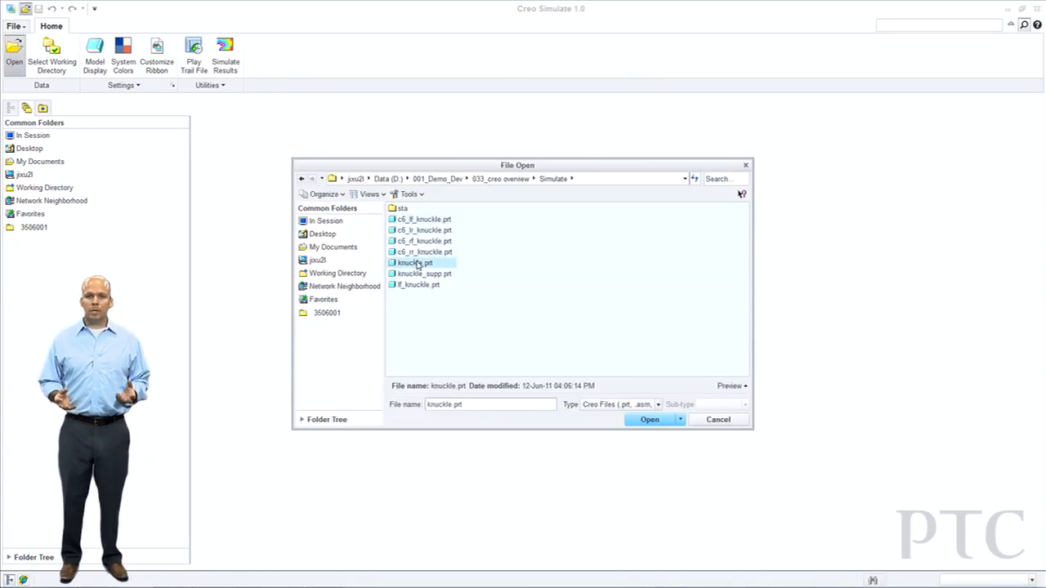
left_click(649, 419)
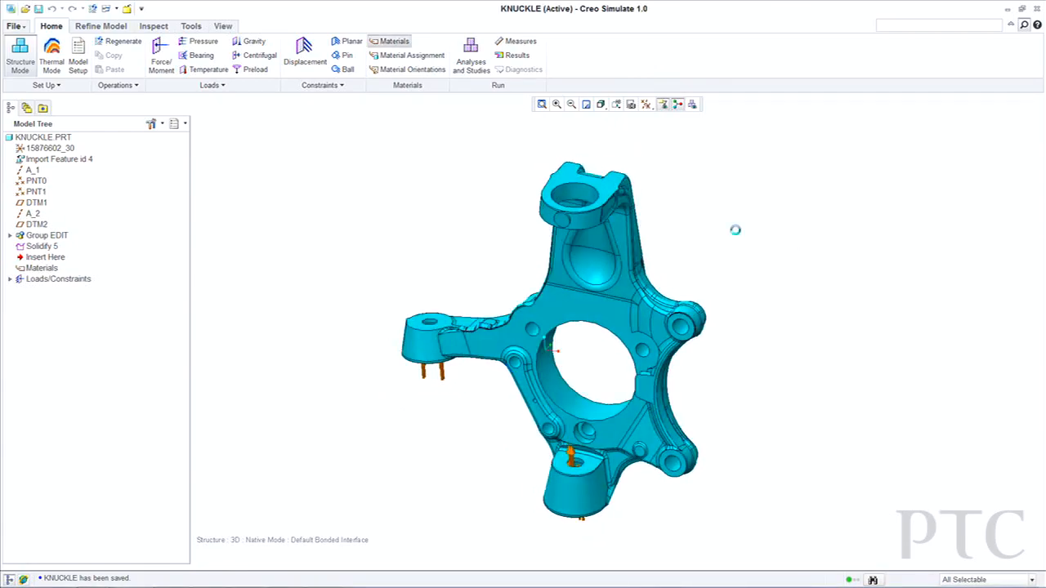
Add steel.mtl from the library to the model's materials and begin its assignment.
left_click(392, 41)
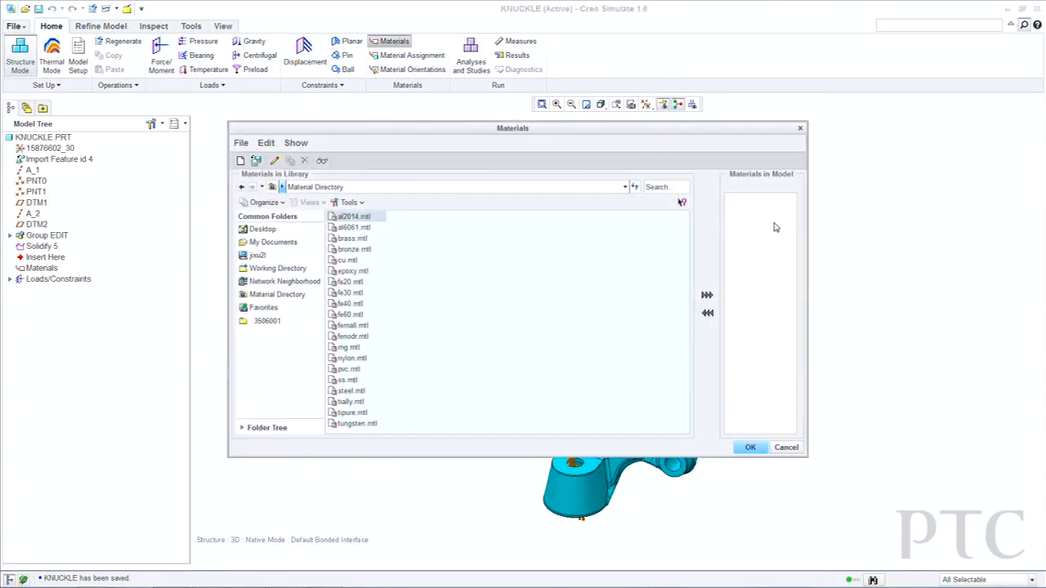
left_click(350, 391)
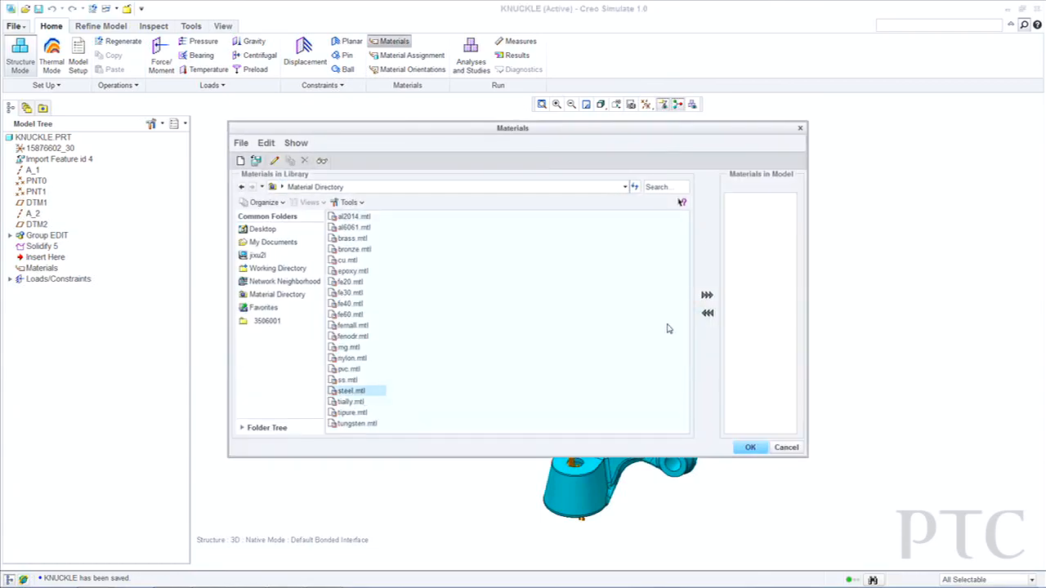
left_click(785, 448)
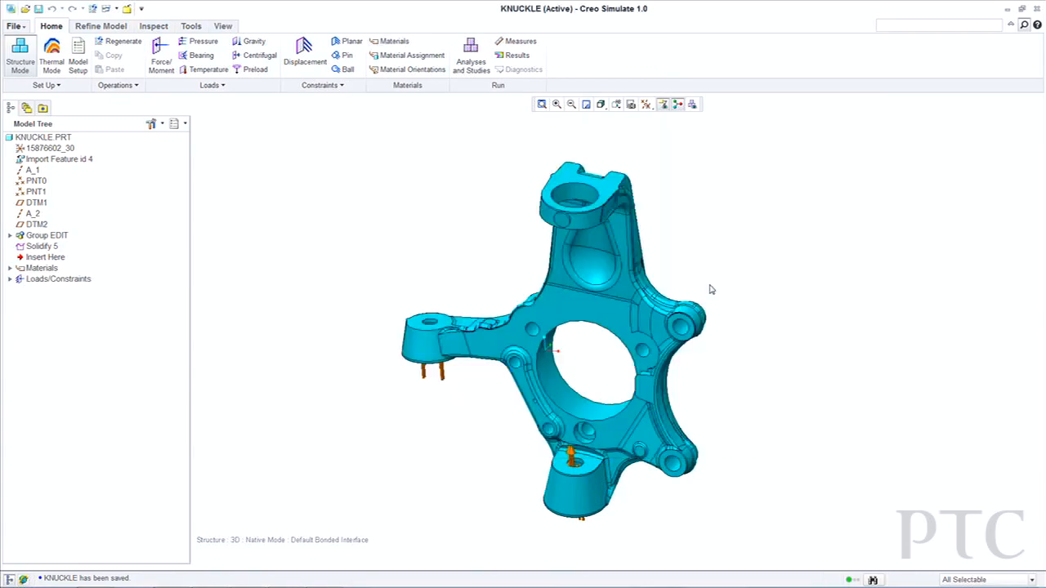
left_click(407, 41)
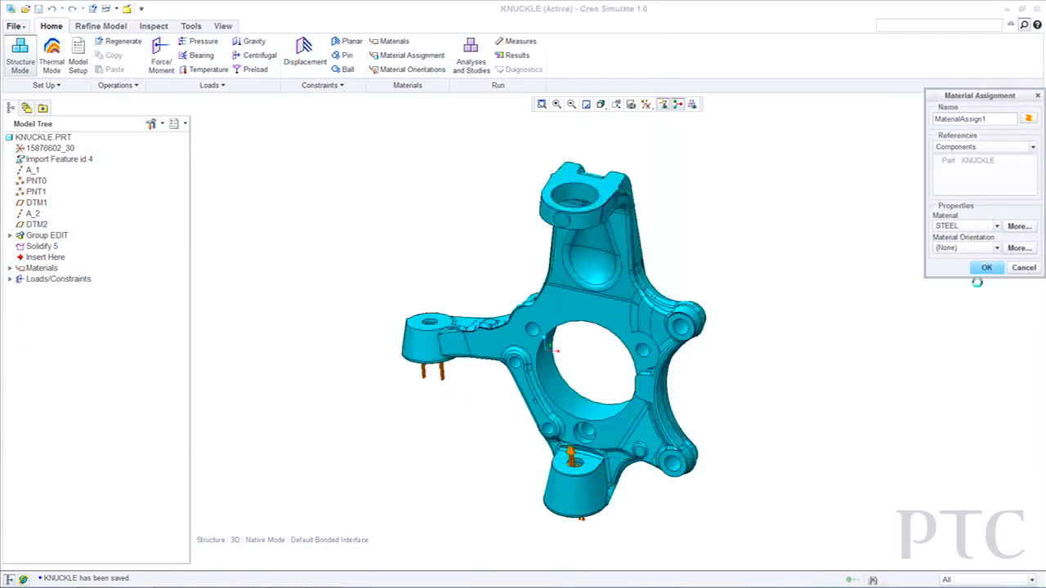
Confirm steel for the whole part and constrain the central bore surfaces.
left_click(987, 268)
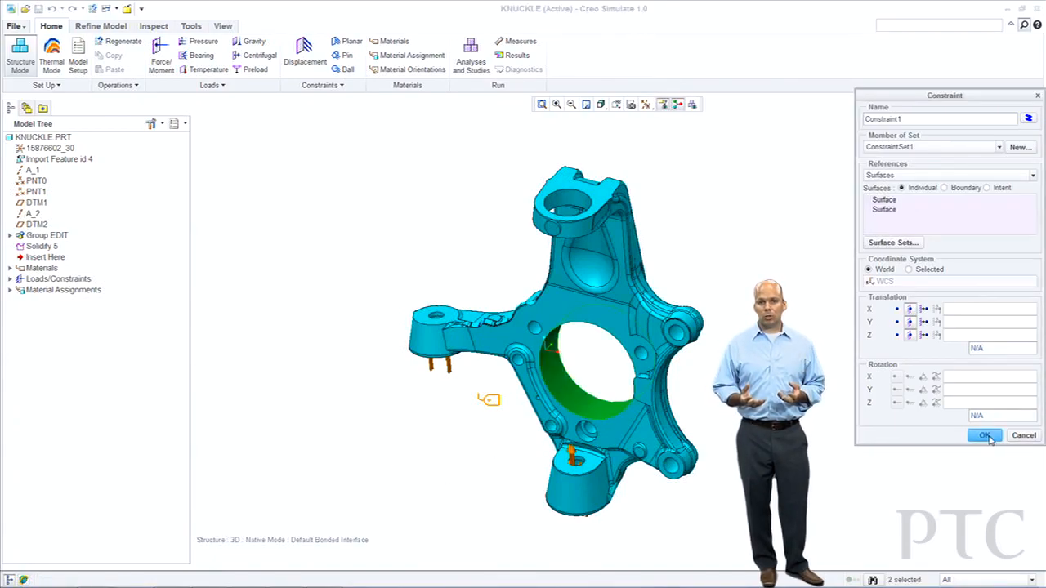
left_click(984, 434)
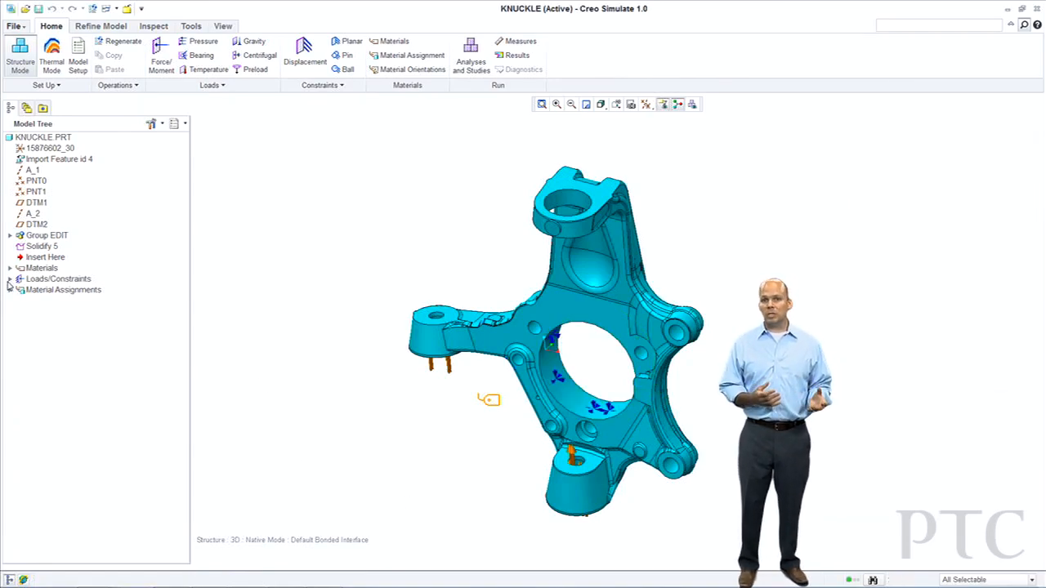
Expand Loads/Constraints in the Model Tree to reveal Load1 and Load2, then clear the selection.
left_click(10, 278)
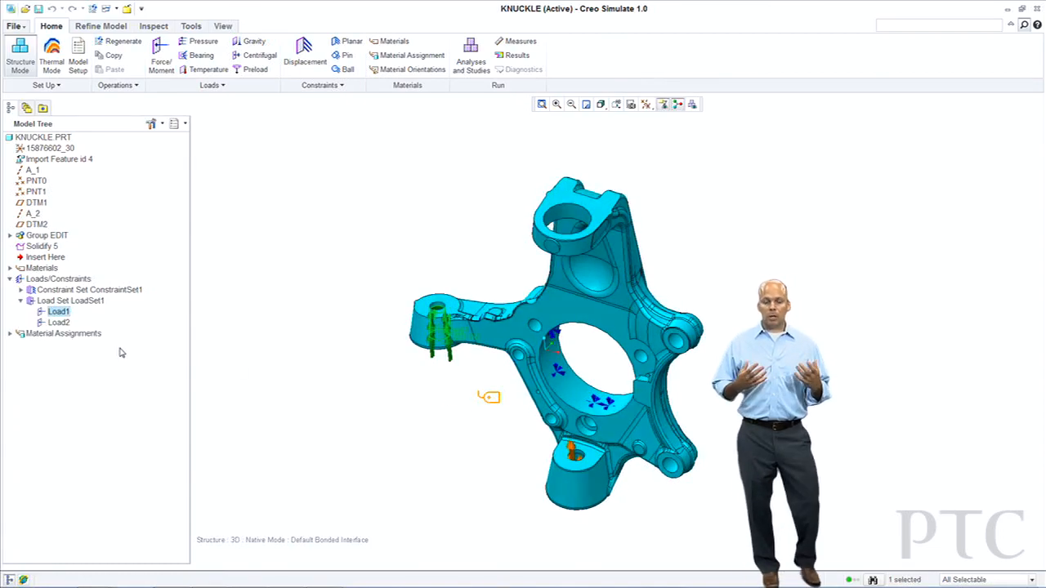
left_click(59, 322)
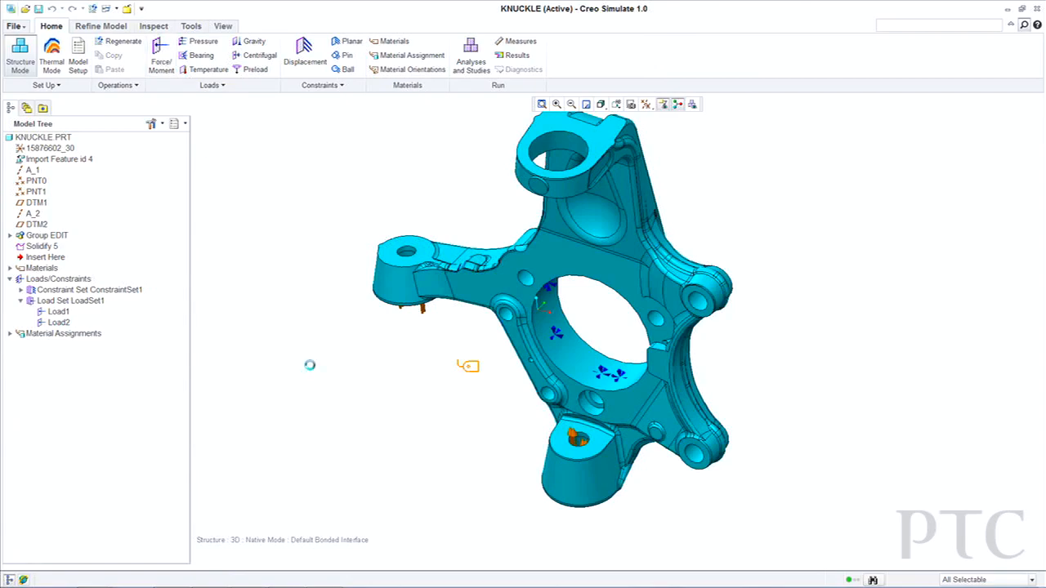
Create Load3, a 1000 force in Z on the knuckle's top boss surface.
left_click(160, 56)
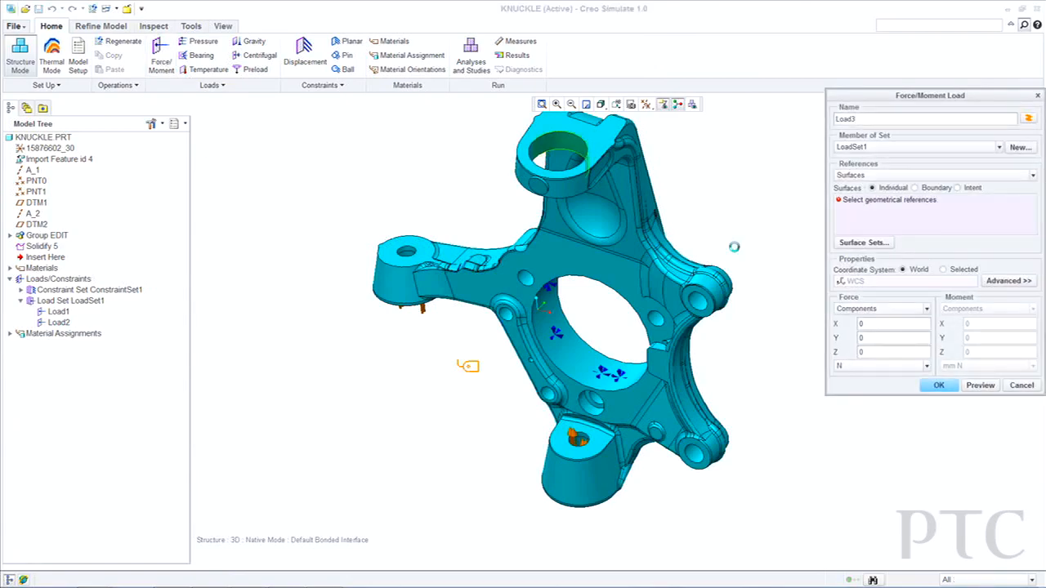
left_click(556, 155)
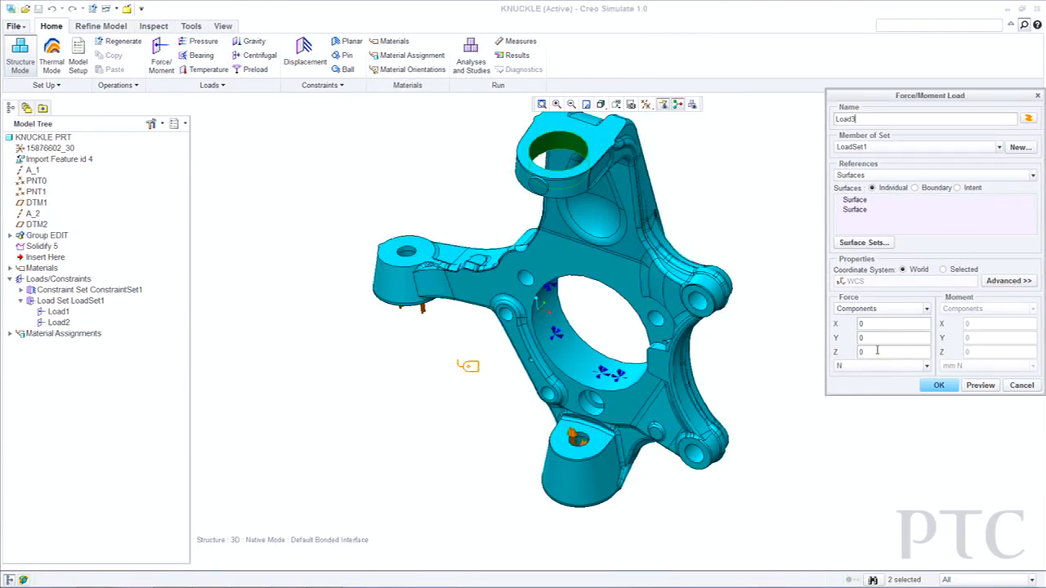
type("1000")
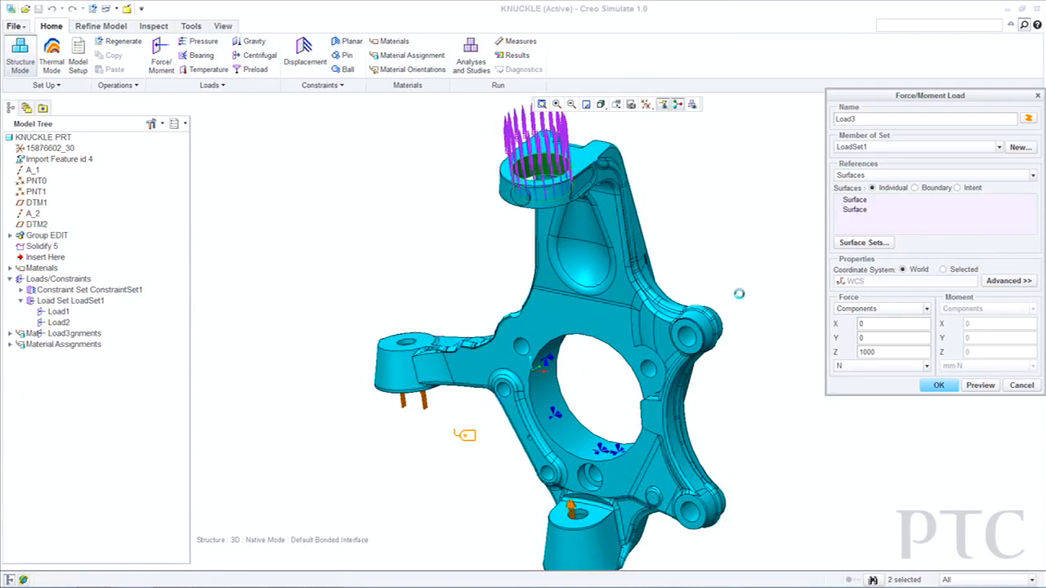
left_click(938, 386)
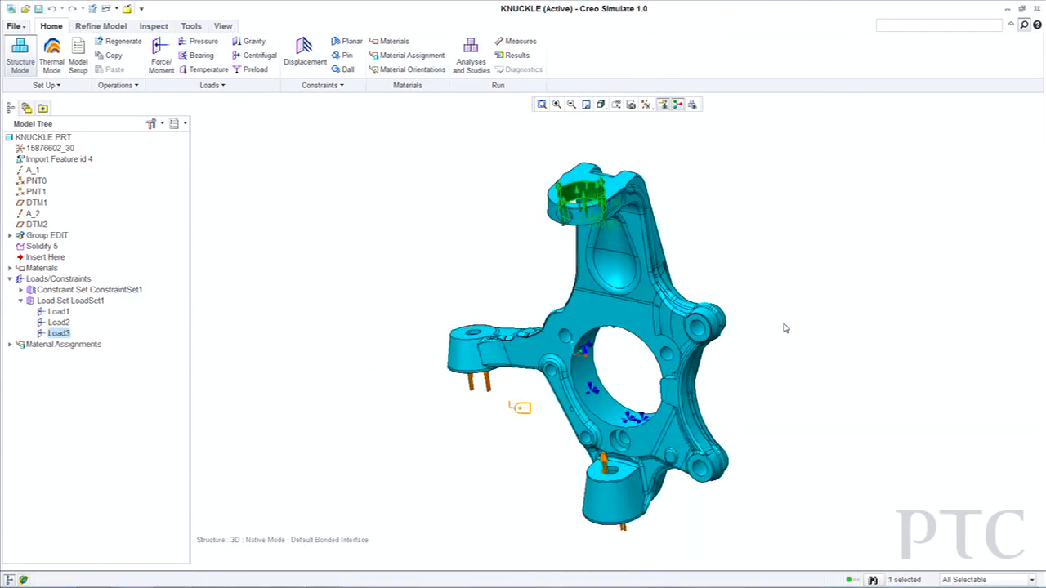
left_click(102, 26)
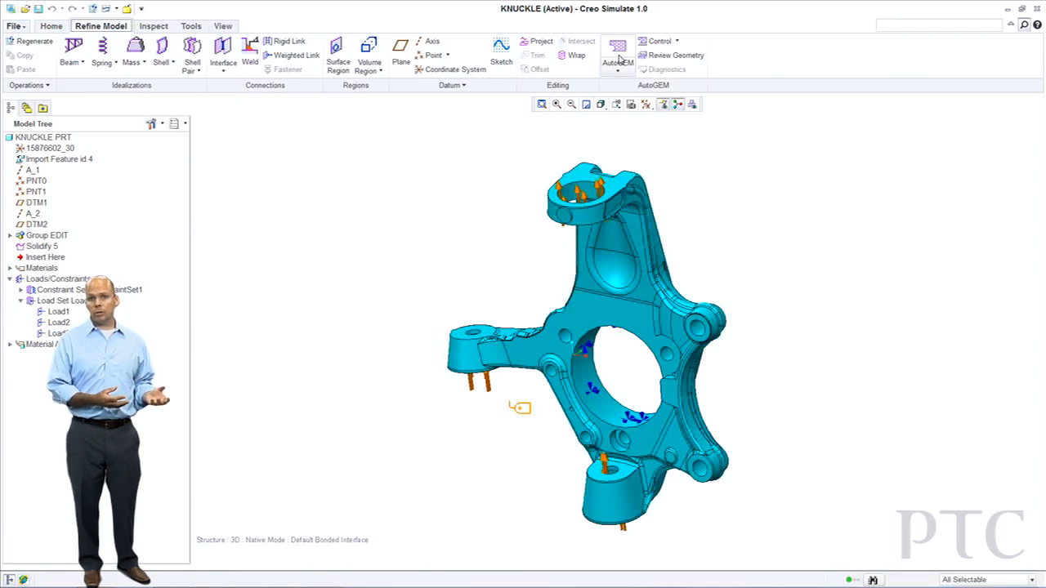
Run AutoGEM and retrieve the existing mesh over the whole knuckle.
left_click(618, 51)
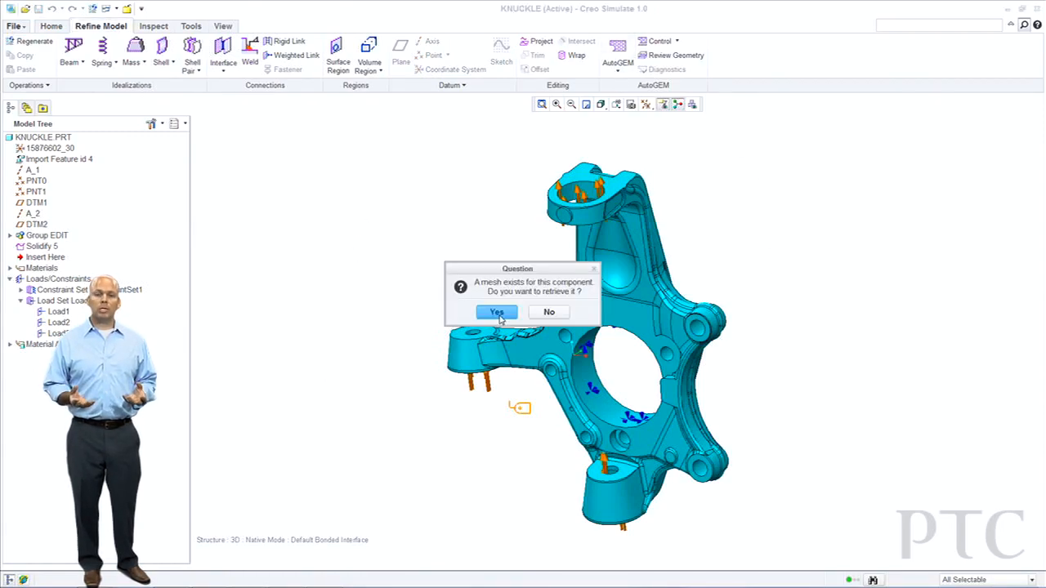
left_click(497, 312)
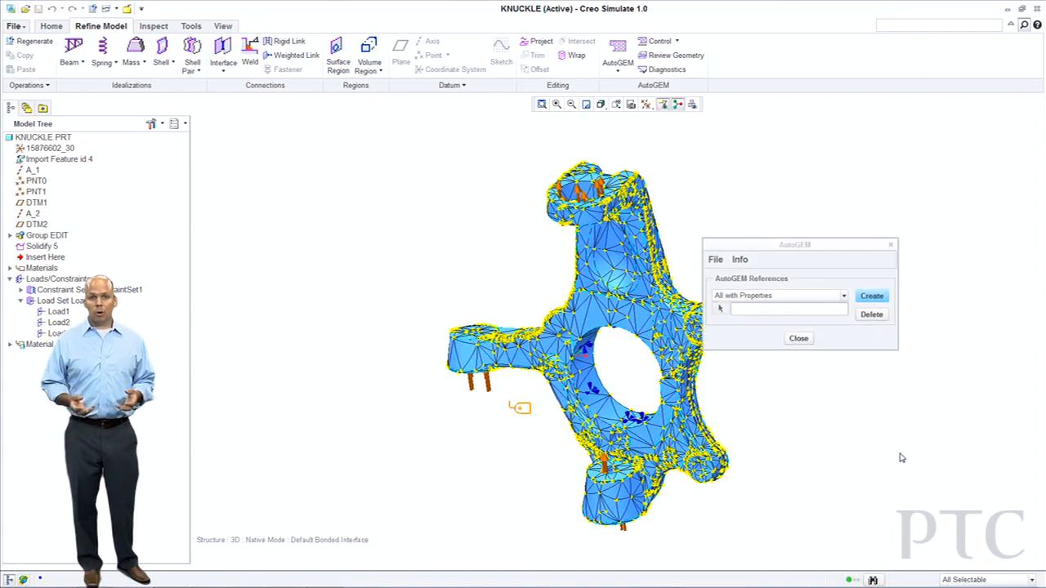